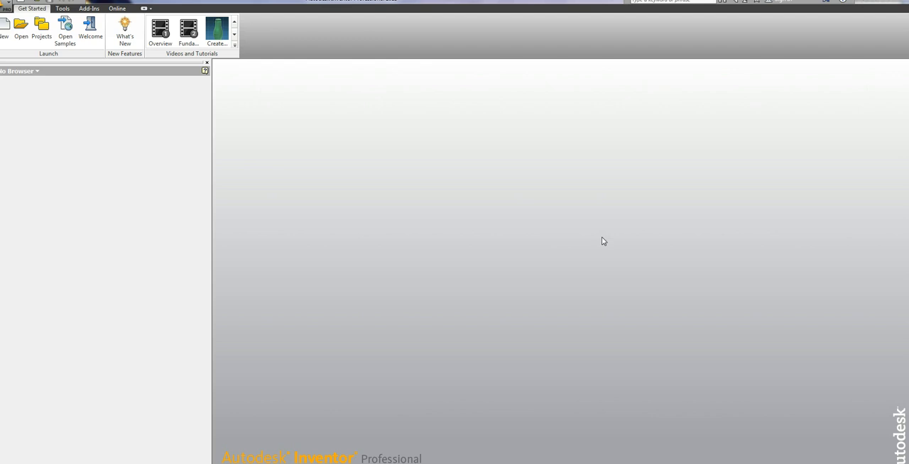
{"action": "mouse_move", "coordinate": [561, 244]}
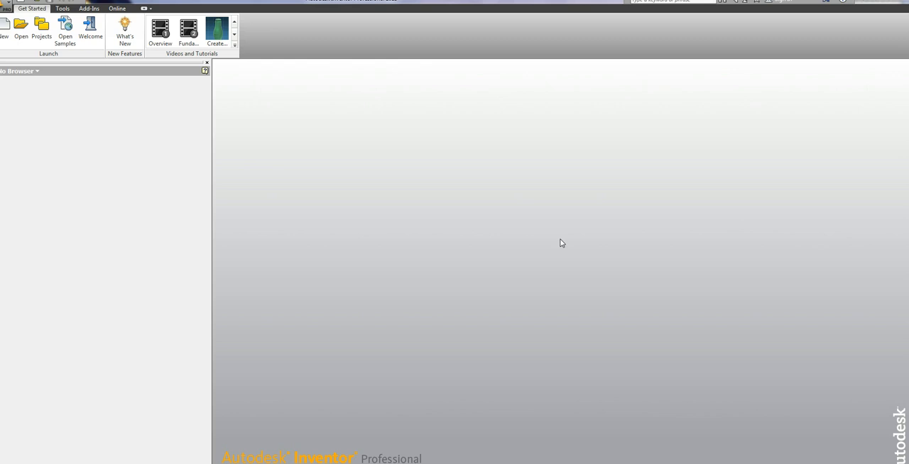
{"action": "mouse_move", "coordinate": [445, 225]}
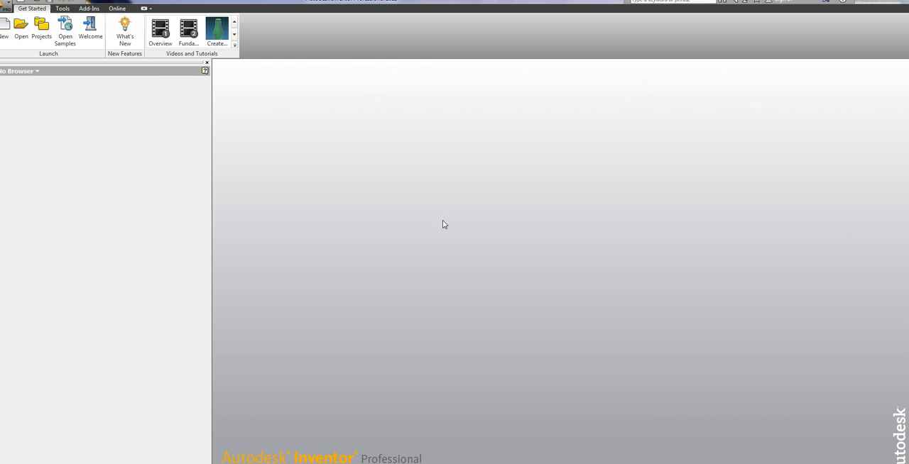
{"action": "mouse_move", "coordinate": [452, 227]}
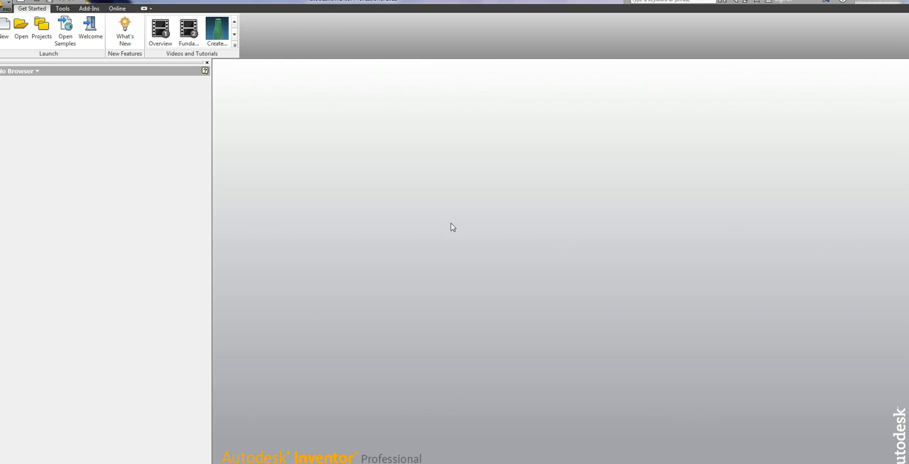
{"action": "mouse_move", "coordinate": [455, 228]}
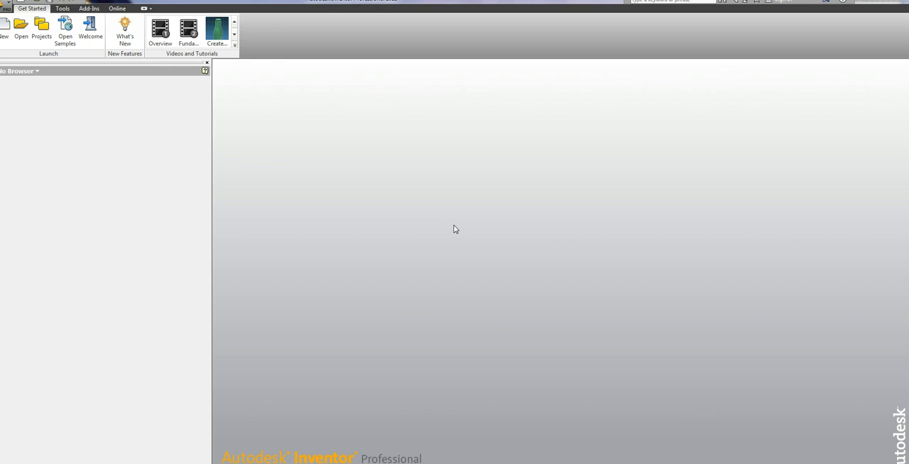
{"action": "mouse_move", "coordinate": [390, 187]}
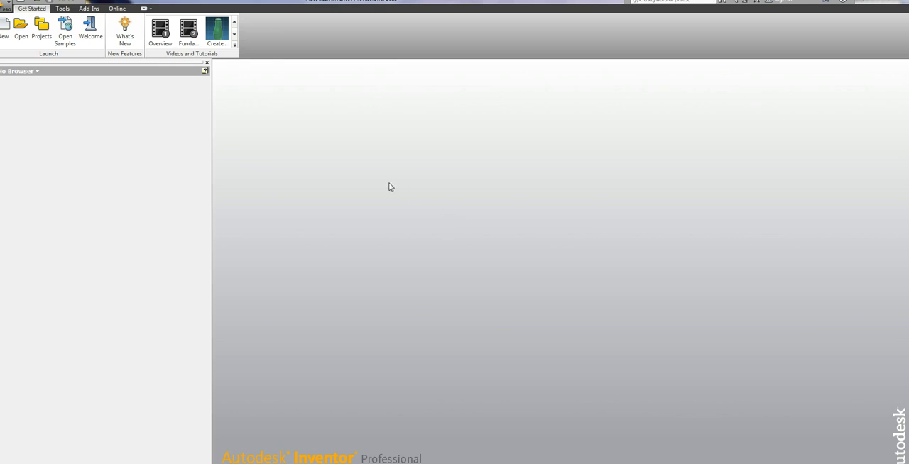
Open gasifier assy.iam and gasifier system.iam, then select gasifier.dwg to open.
{"action": "left_click", "coordinate": [13, 28]}
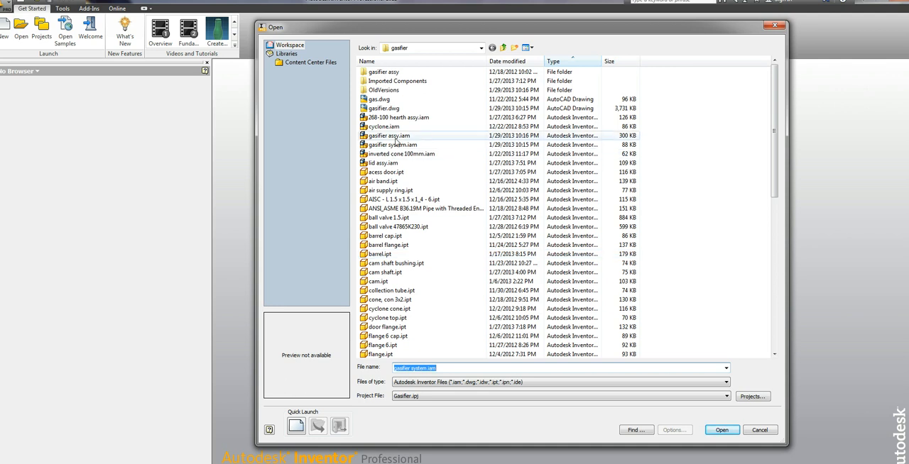
{"action": "left_click", "coordinate": [387, 135]}
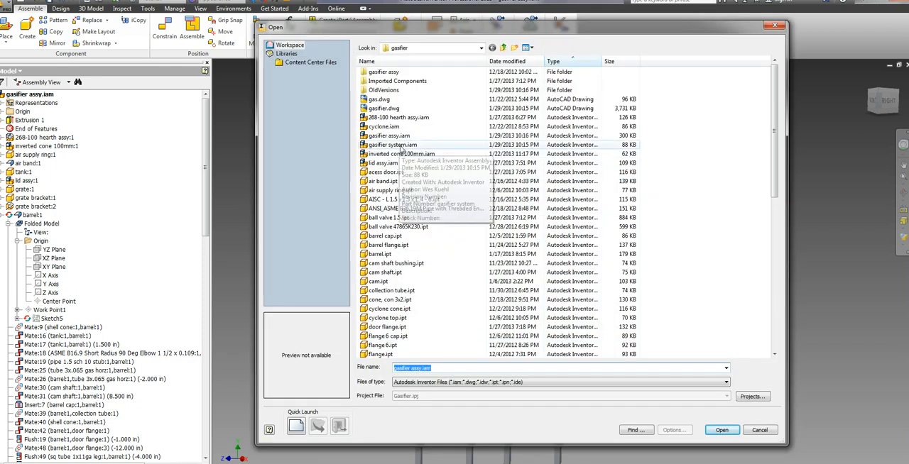
{"action": "left_click", "coordinate": [723, 430]}
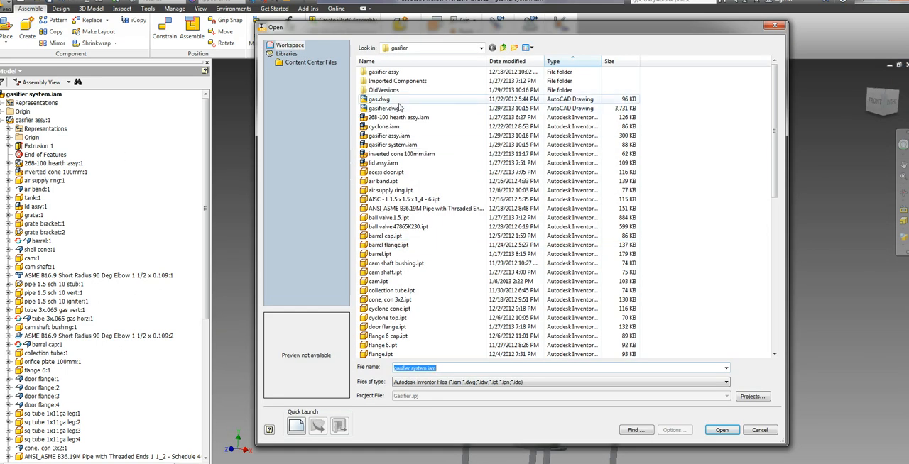
{"action": "left_click", "coordinate": [386, 108]}
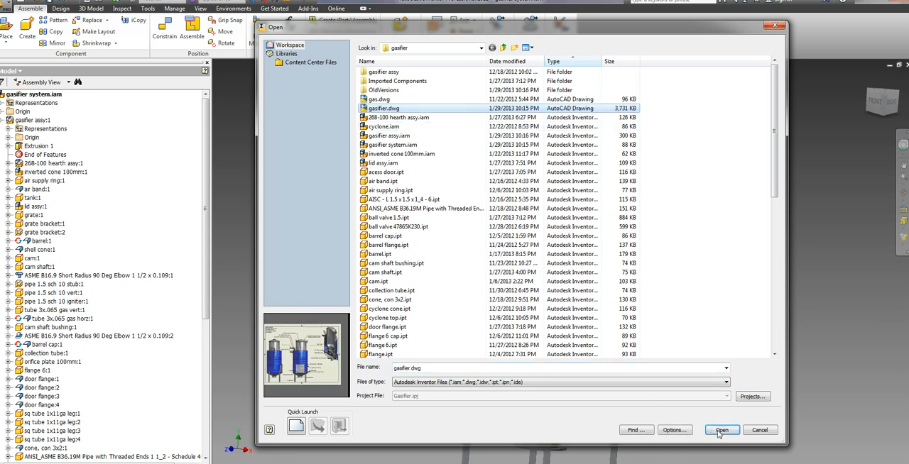
Load gasifier.dwg to show the annotated hearth, ports, orifice plate and heat exchanger views.
{"action": "left_click", "coordinate": [718, 429]}
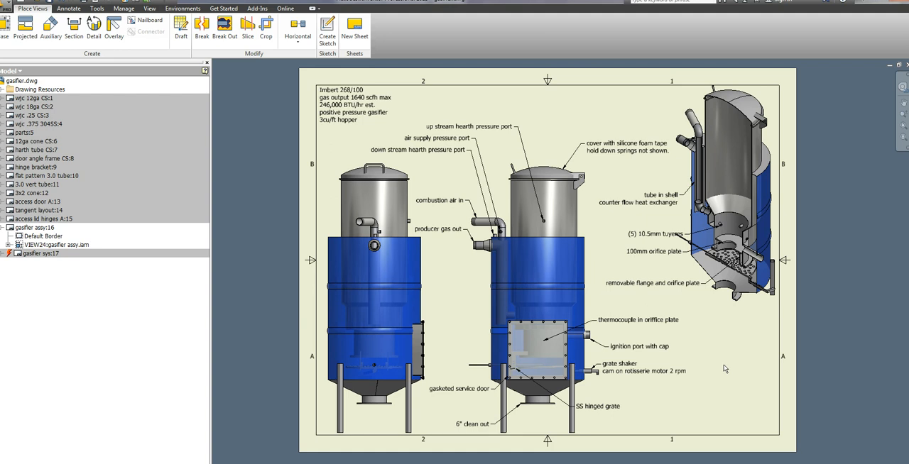
{"action": "mouse_move", "coordinate": [729, 376]}
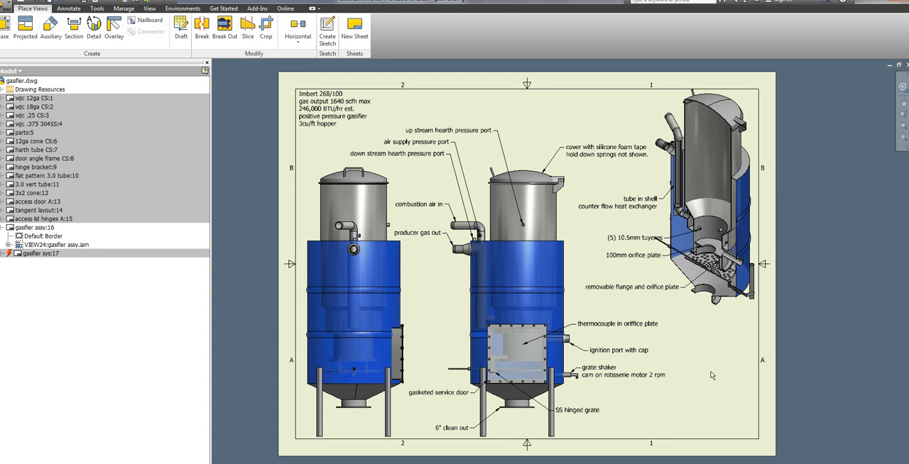
{"action": "mouse_move", "coordinate": [706, 372]}
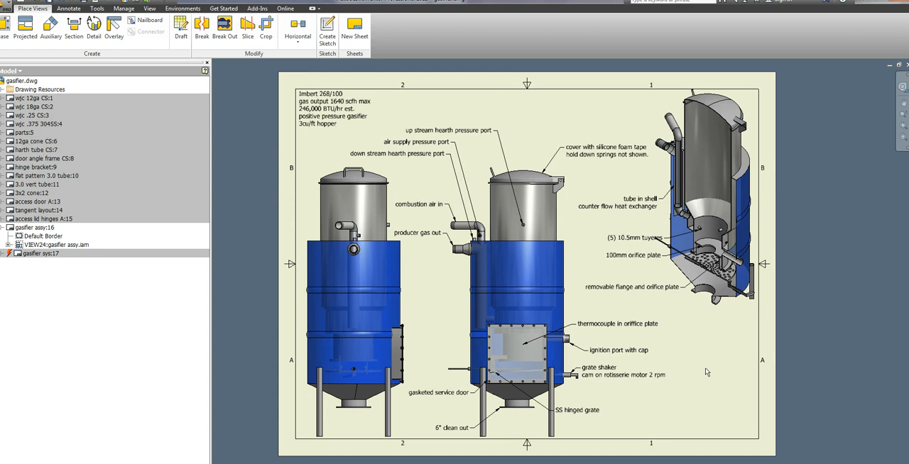
{"action": "mouse_move", "coordinate": [695, 370]}
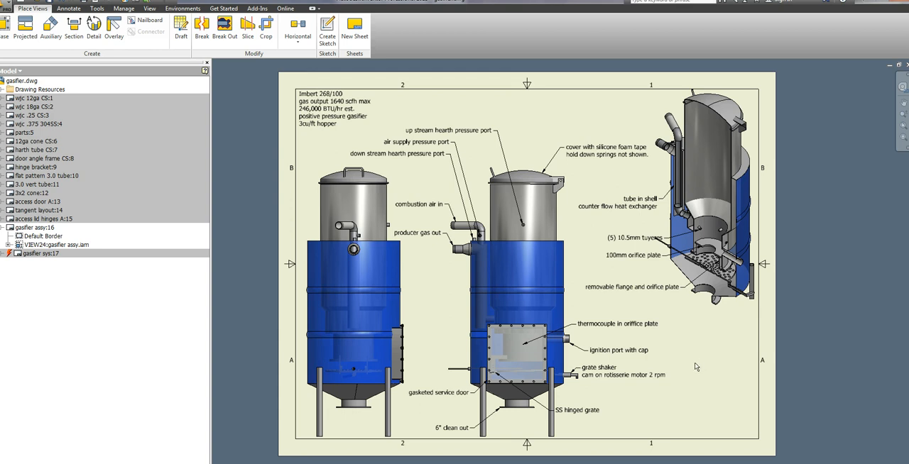
{"action": "mouse_move", "coordinate": [696, 367]}
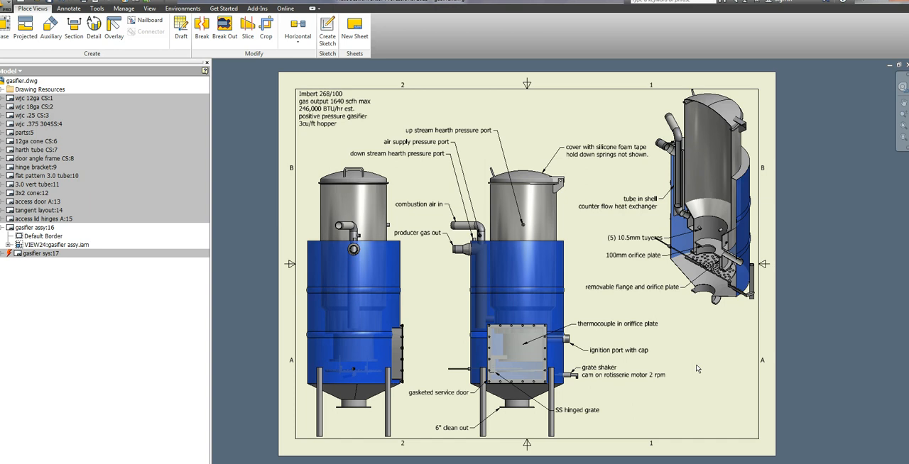
{"action": "mouse_move", "coordinate": [700, 367]}
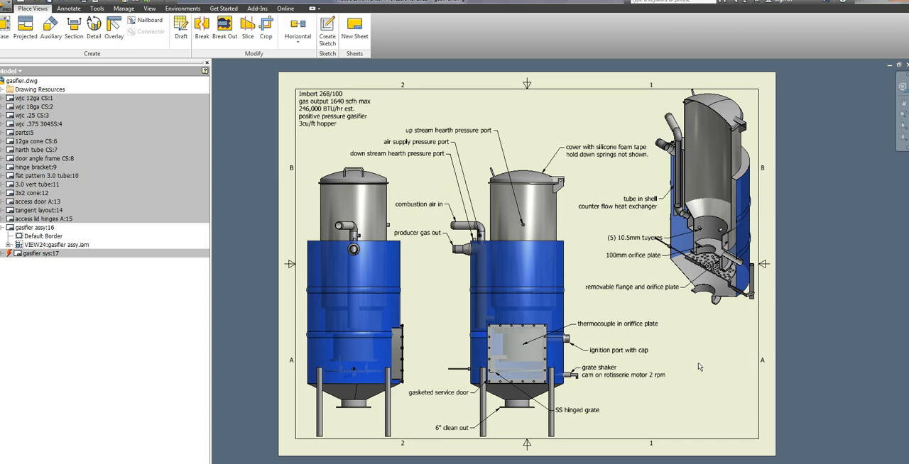
{"action": "mouse_move", "coordinate": [700, 374]}
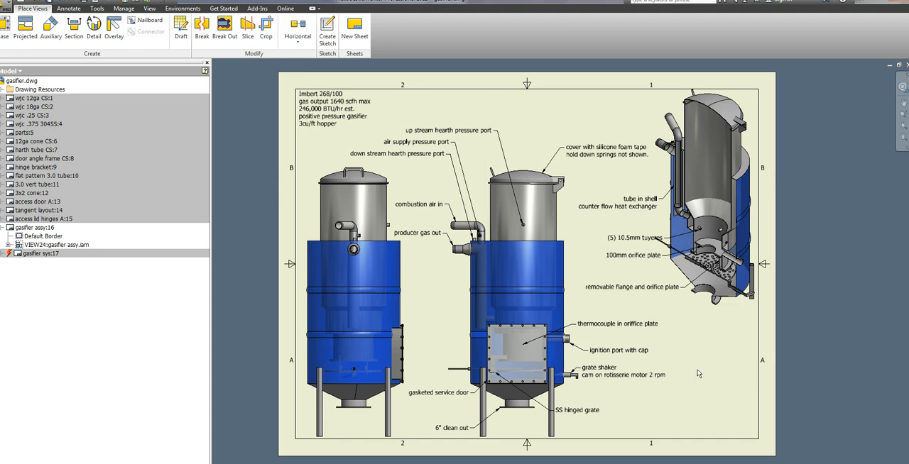
{"action": "mouse_move", "coordinate": [708, 362]}
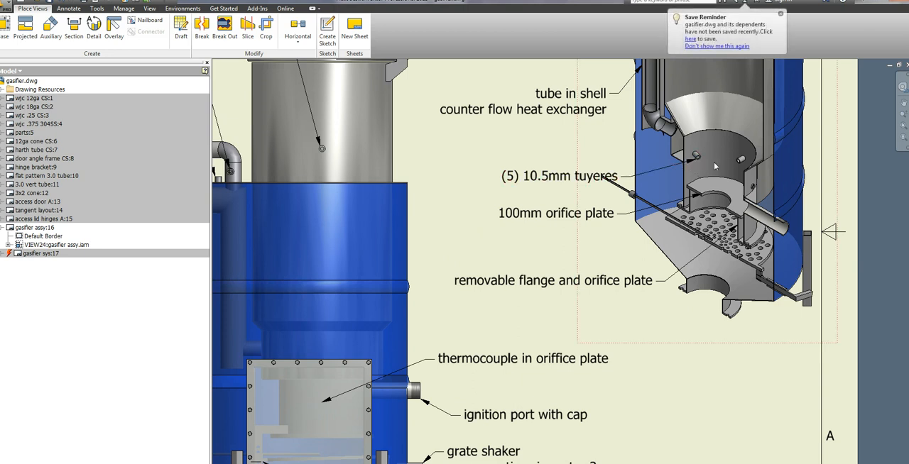
{"action": "mouse_move", "coordinate": [711, 189]}
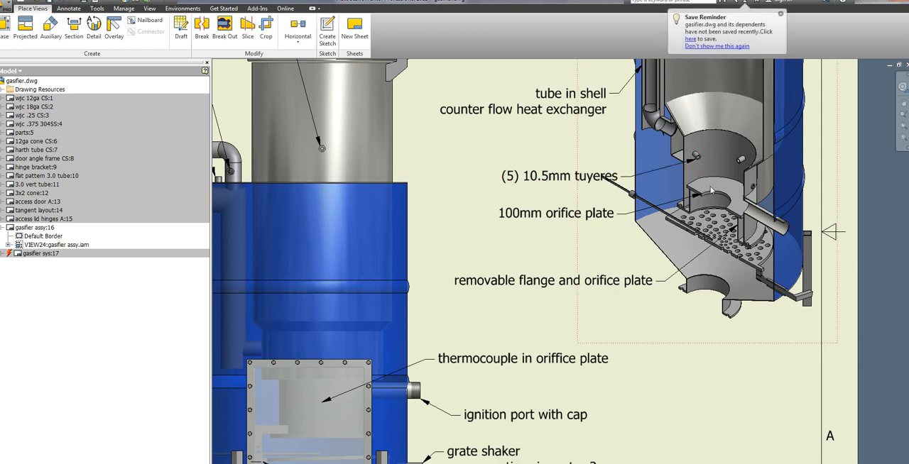
{"action": "mouse_move", "coordinate": [718, 179]}
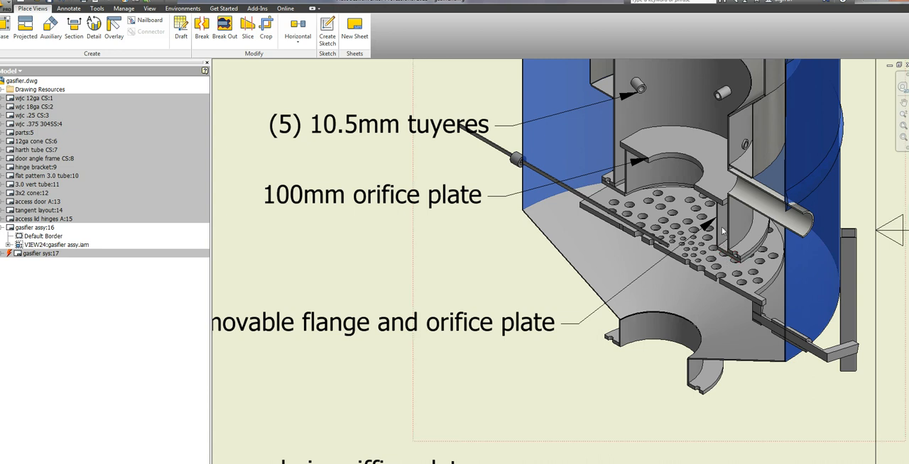
{"action": "mouse_move", "coordinate": [714, 199]}
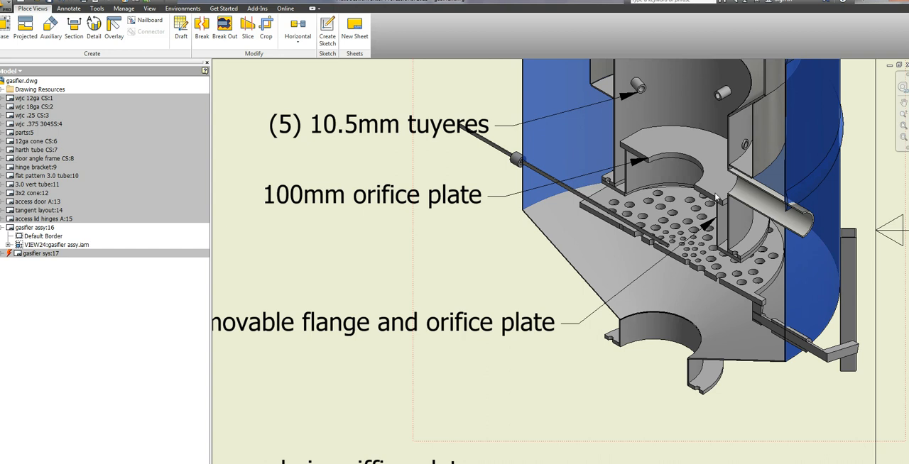
{"action": "mouse_move", "coordinate": [559, 293]}
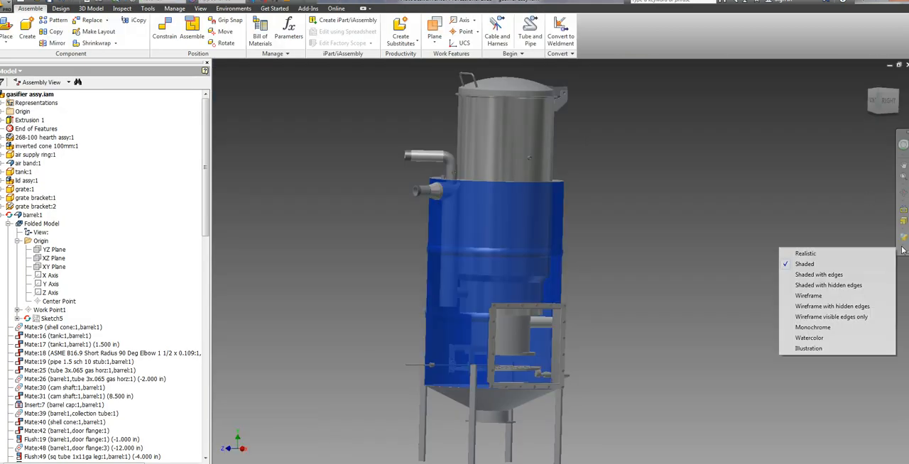
Set the gasifier assy visual style to Shaded with hidden edges, via Wireframe with hidden edges.
{"action": "left_click", "coordinate": [808, 295]}
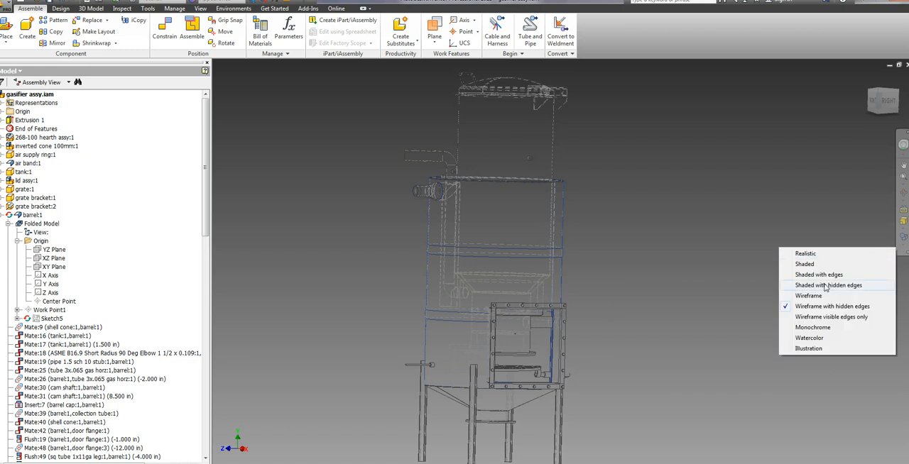
{"action": "left_click", "coordinate": [820, 274]}
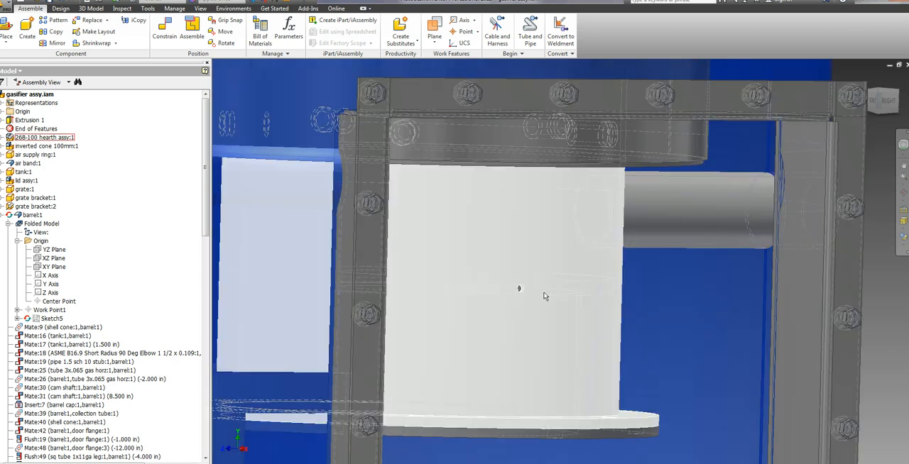
{"action": "mouse_move", "coordinate": [584, 289]}
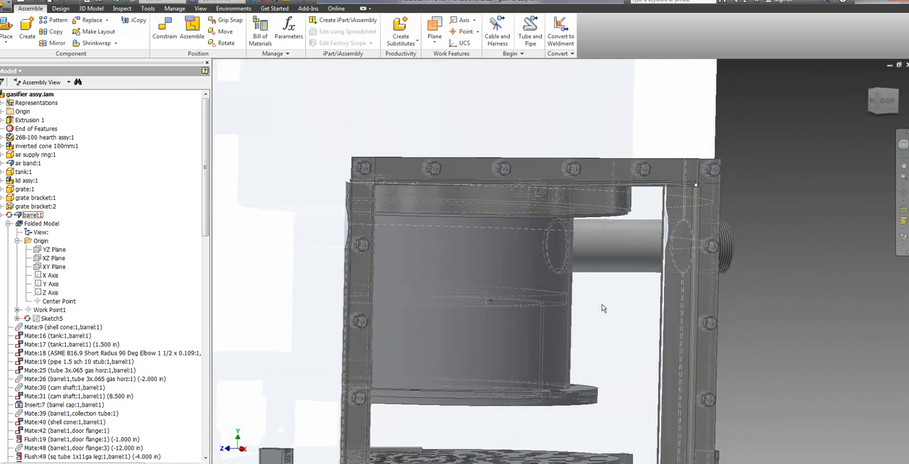
{"action": "left_click", "coordinate": [46, 137]}
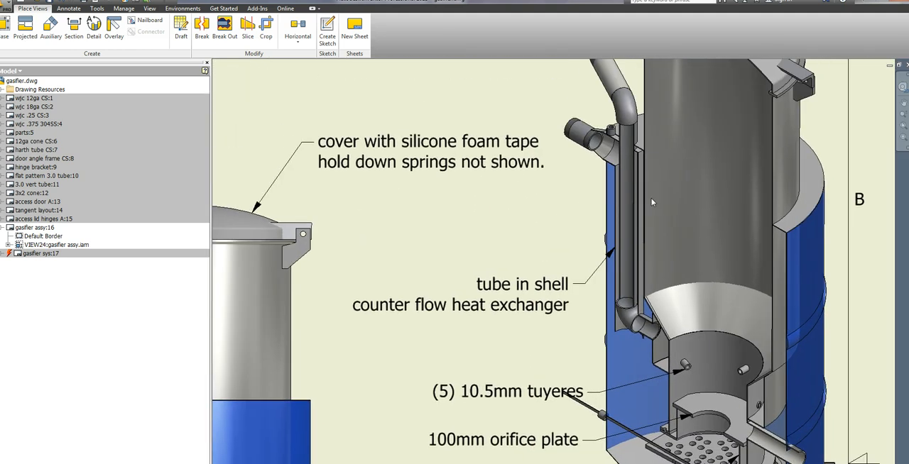
{"action": "mouse_move", "coordinate": [611, 208]}
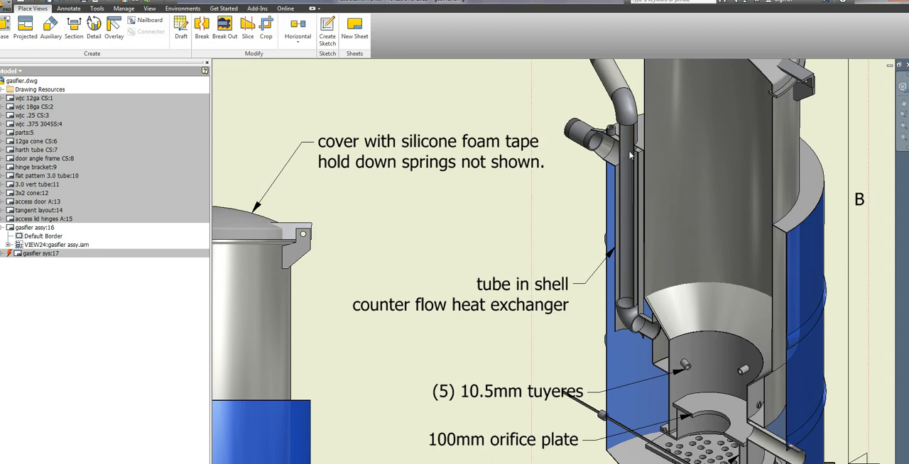
{"action": "mouse_move", "coordinate": [626, 187]}
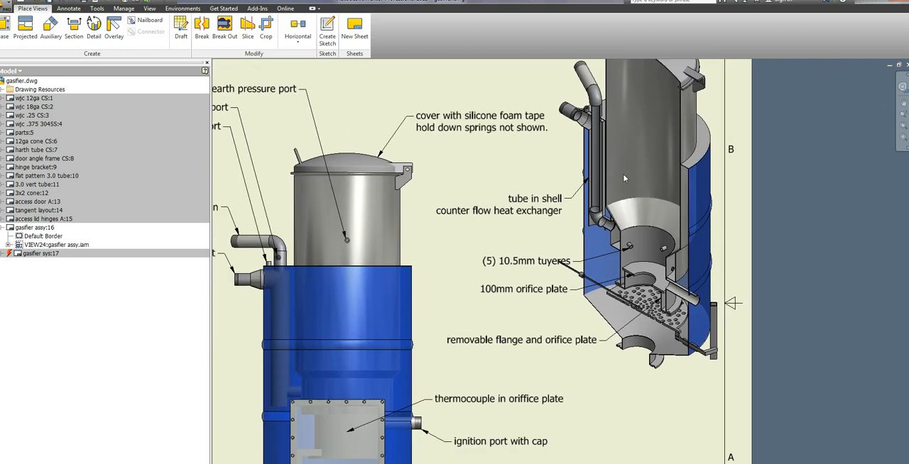
{"action": "mouse_move", "coordinate": [619, 215]}
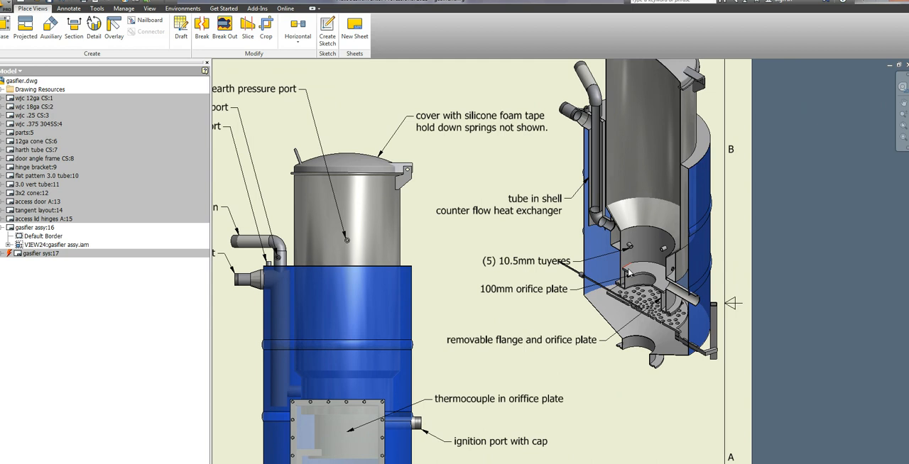
Zoom the gasifier assembly view to inspect the translucent blue barrel, hearth and grate.
{"action": "scroll", "scroll_direction": "down", "scroll_amount": 3}
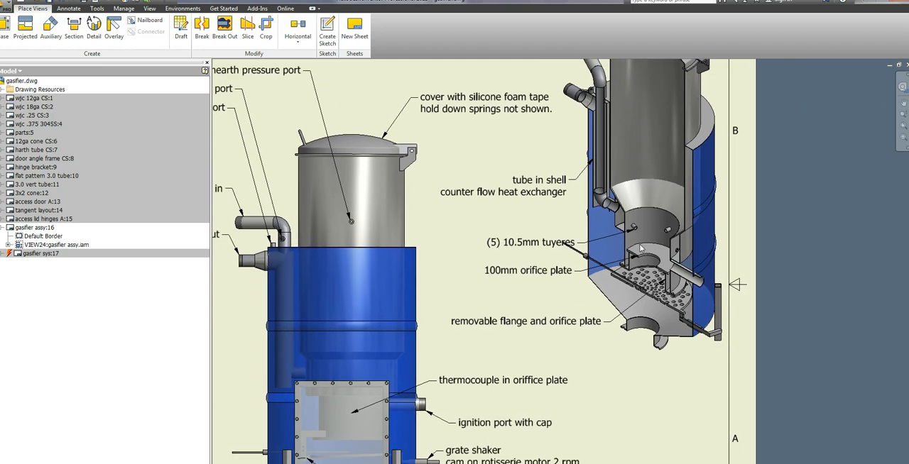
{"action": "mouse_move", "coordinate": [646, 272]}
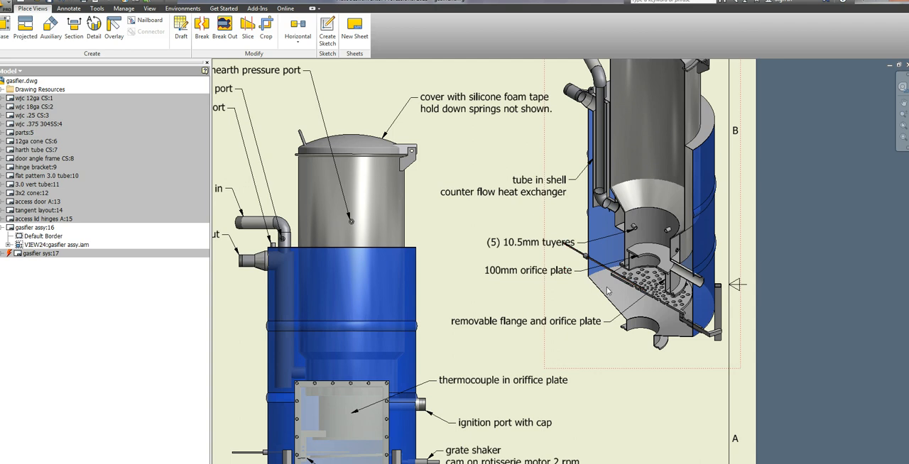
{"action": "scroll", "scroll_direction": "down", "scroll_amount": 3}
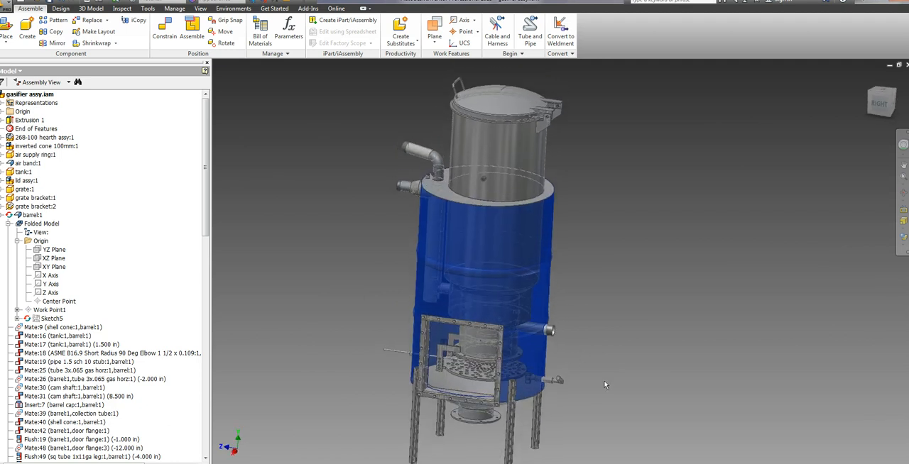
Select the tank:1 component in the gasifier assy browser.
{"action": "left_click", "coordinate": [17, 172]}
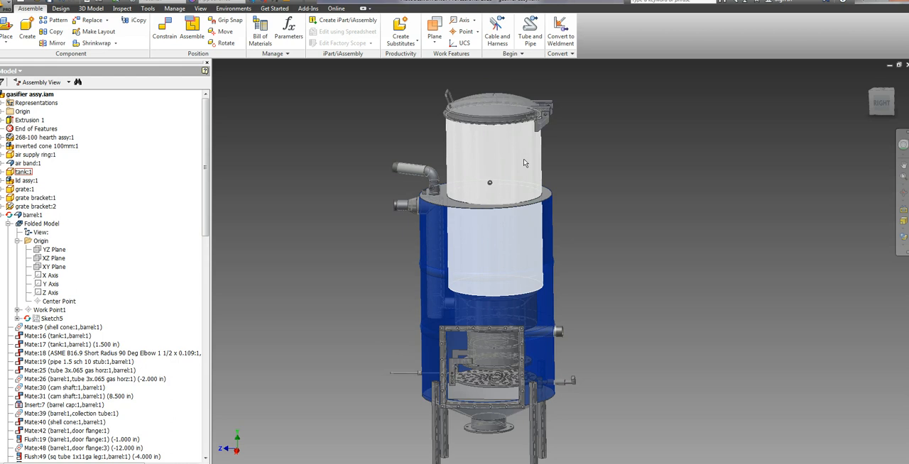
{"action": "mouse_move", "coordinate": [534, 161]}
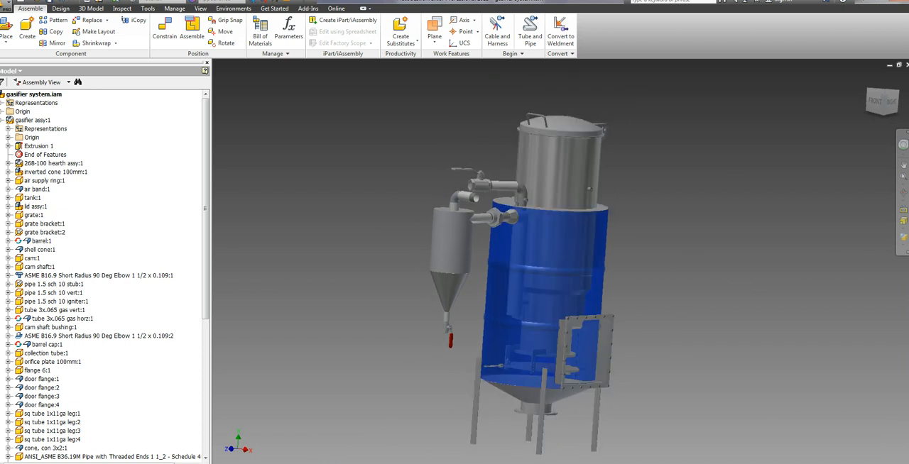
{"action": "mouse_move", "coordinate": [491, 451]}
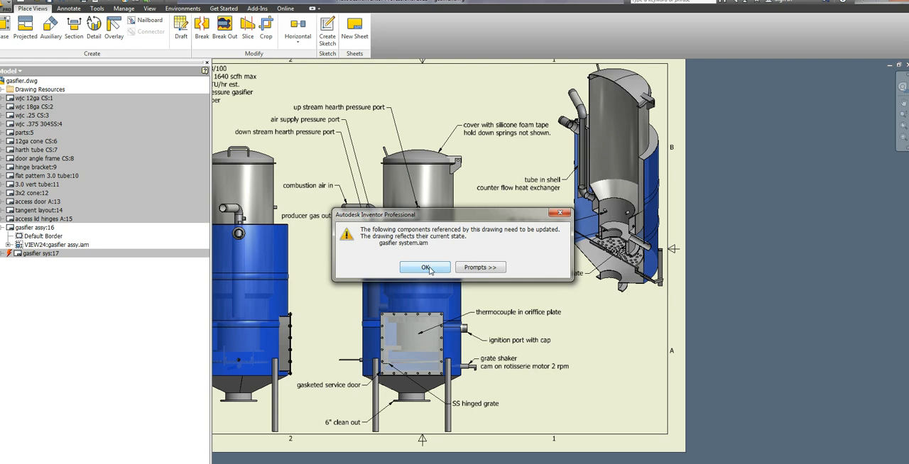
Accept the outdated-references notice, then select and deselect the 'combustion air in' callout.
{"action": "left_click", "coordinate": [424, 267]}
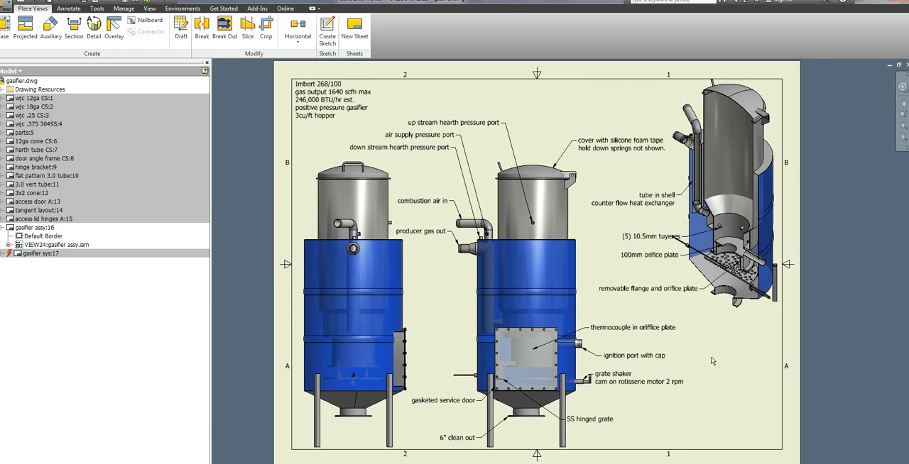
{"action": "mouse_move", "coordinate": [467, 238]}
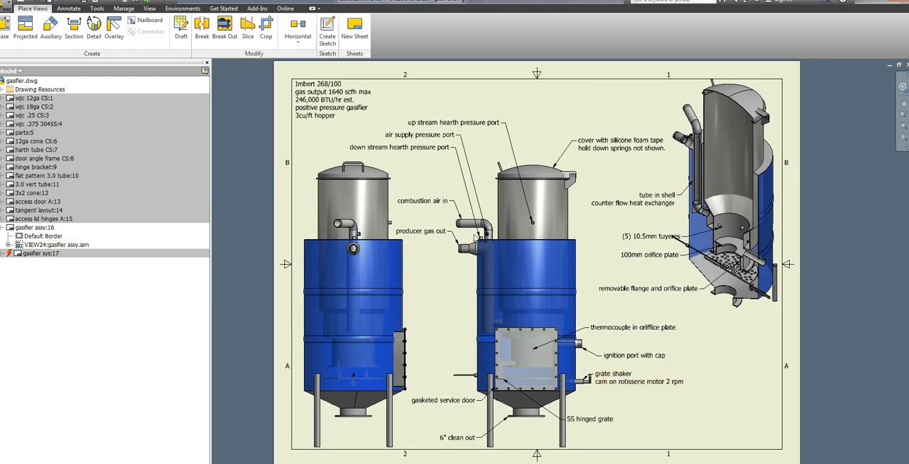
{"action": "left_click", "coordinate": [433, 200]}
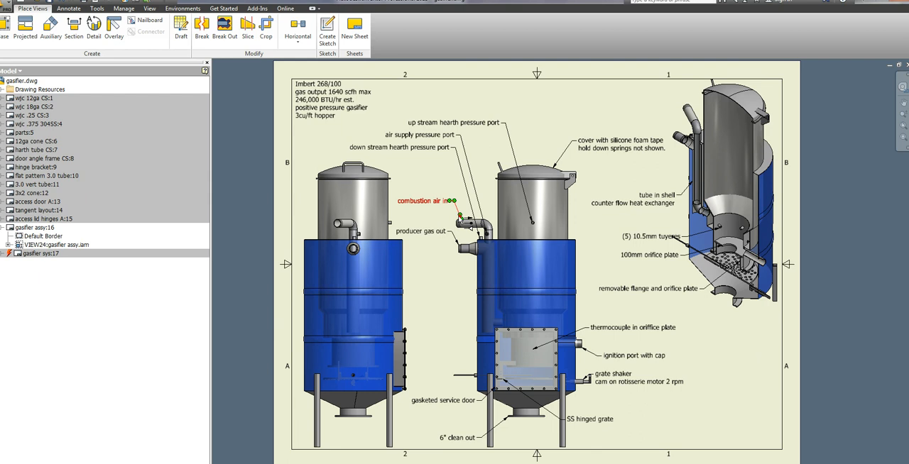
{"action": "left_click", "coordinate": [57, 244]}
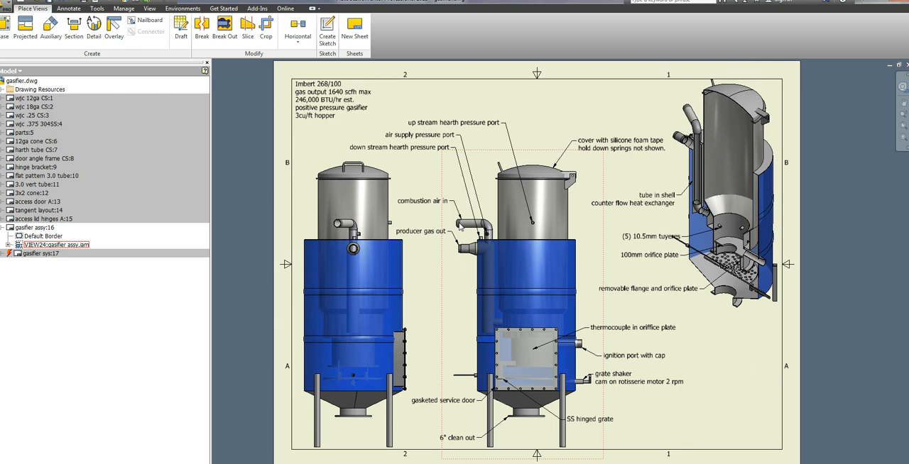
{"action": "mouse_move", "coordinate": [463, 234]}
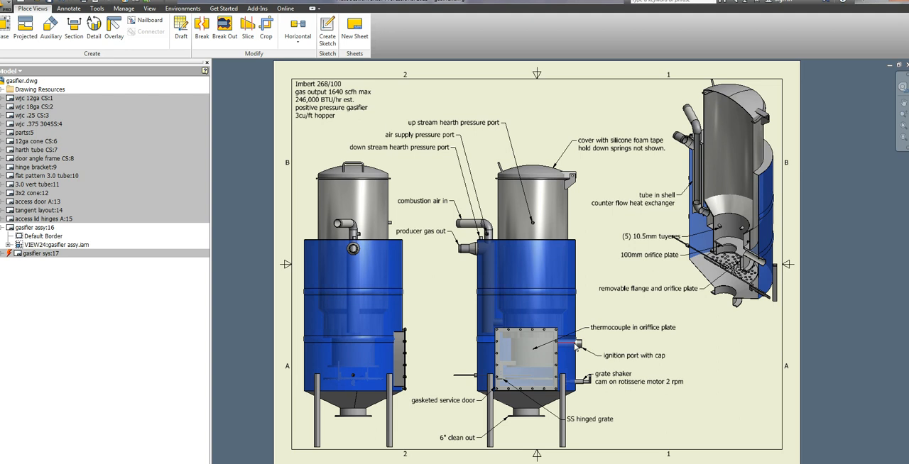
{"action": "left_click", "coordinate": [57, 245]}
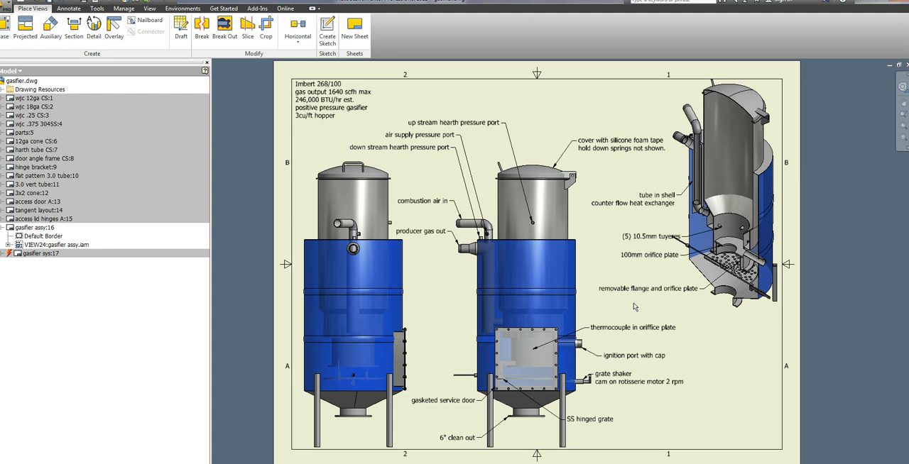
{"action": "mouse_move", "coordinate": [701, 351]}
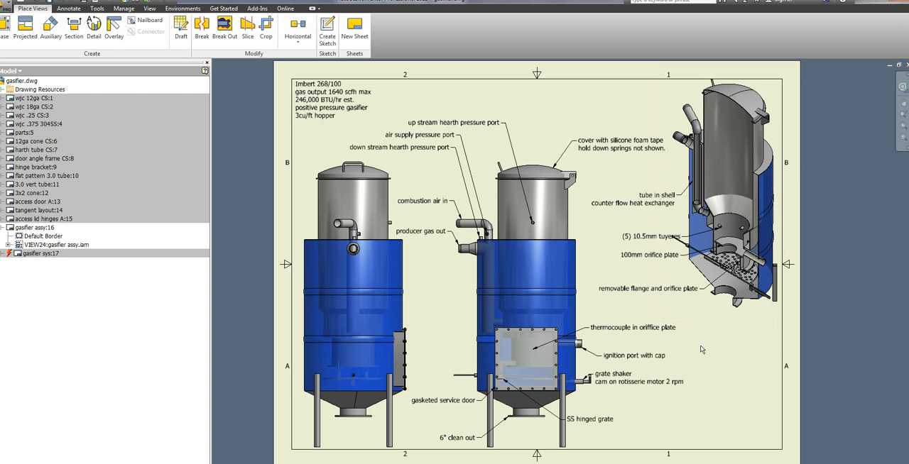
{"action": "mouse_move", "coordinate": [712, 362]}
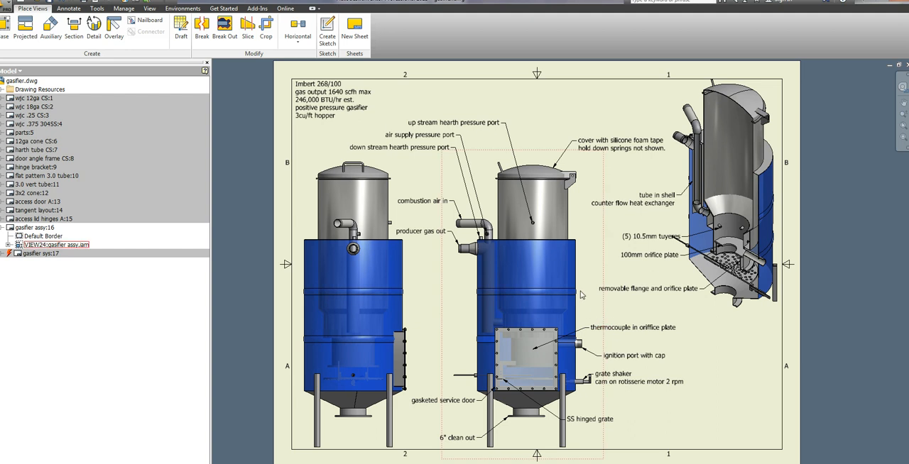
{"action": "mouse_move", "coordinate": [562, 280]}
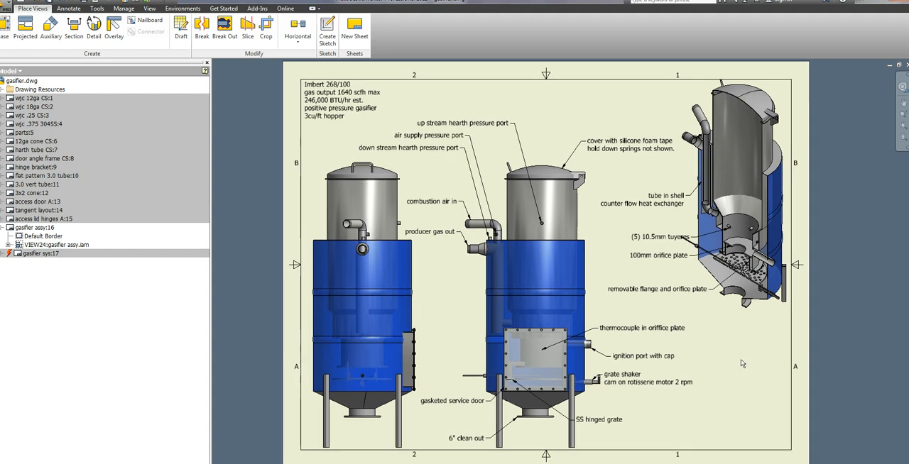
{"action": "mouse_move", "coordinate": [751, 358]}
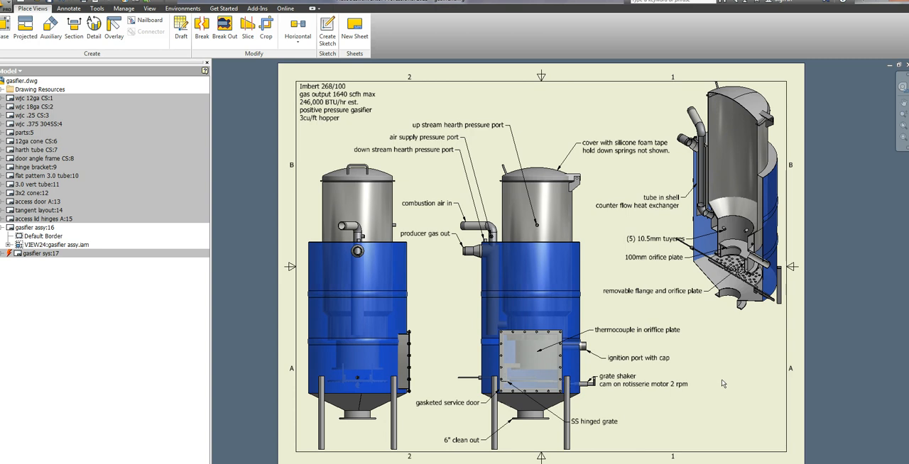
{"action": "mouse_move", "coordinate": [726, 386]}
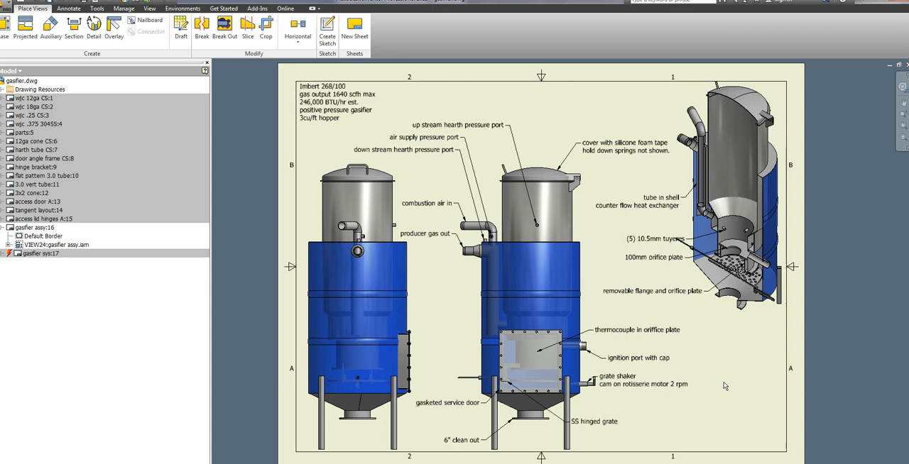
{"action": "left_click", "coordinate": [60, 245]}
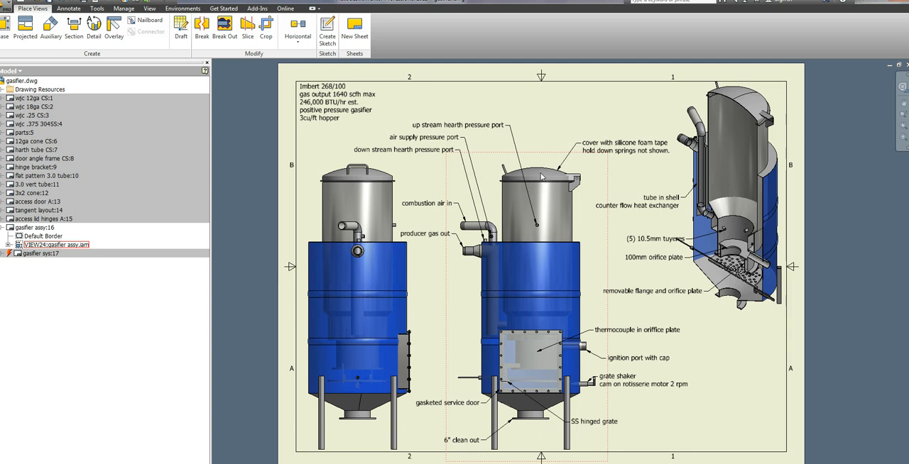
{"action": "mouse_move", "coordinate": [582, 220]}
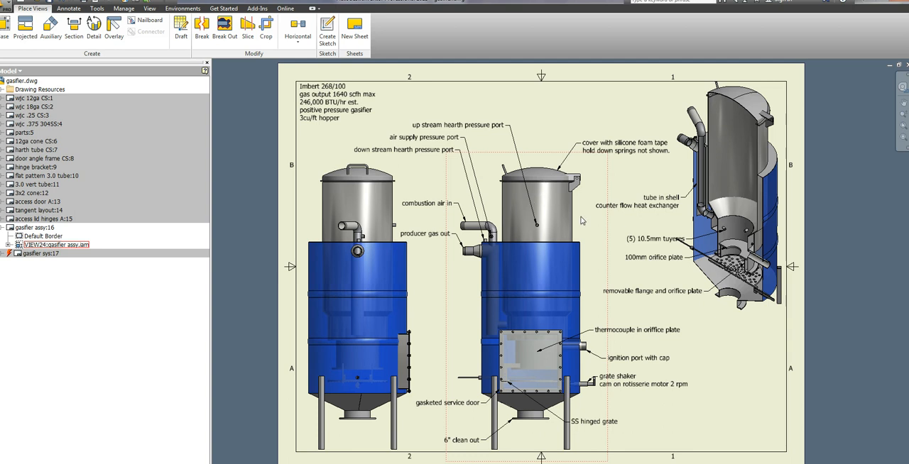
{"action": "mouse_move", "coordinate": [591, 219]}
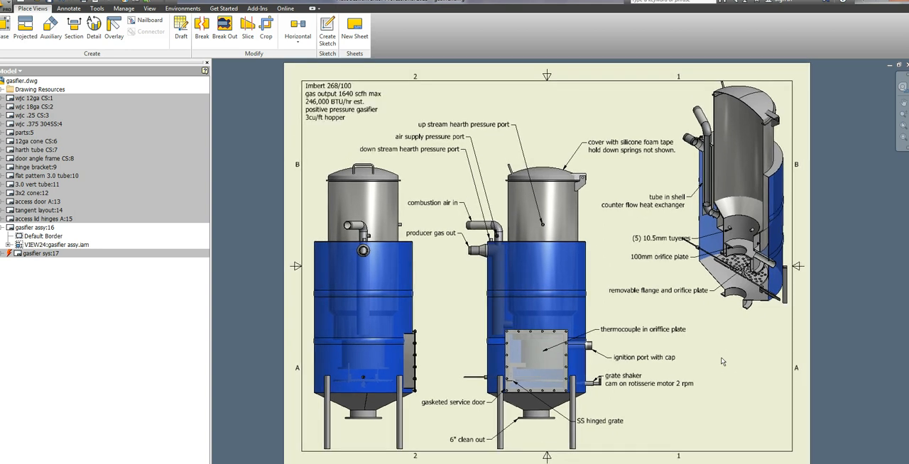
{"action": "mouse_move", "coordinate": [717, 354]}
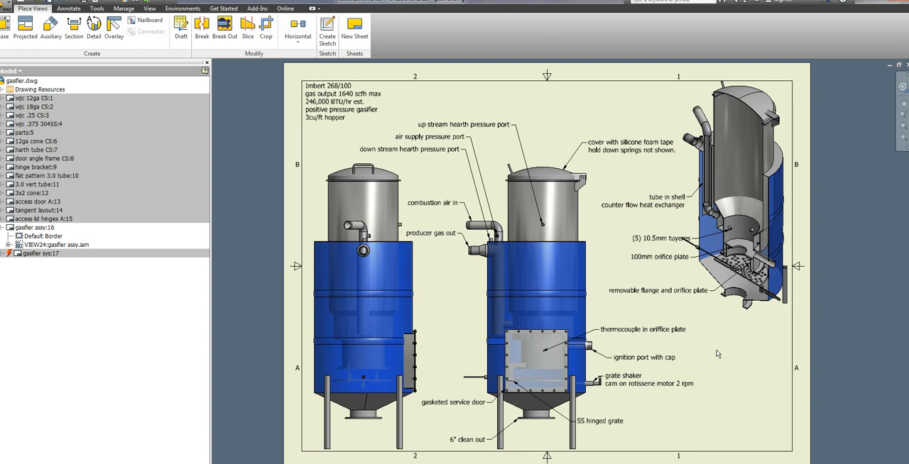
{"action": "mouse_move", "coordinate": [710, 352]}
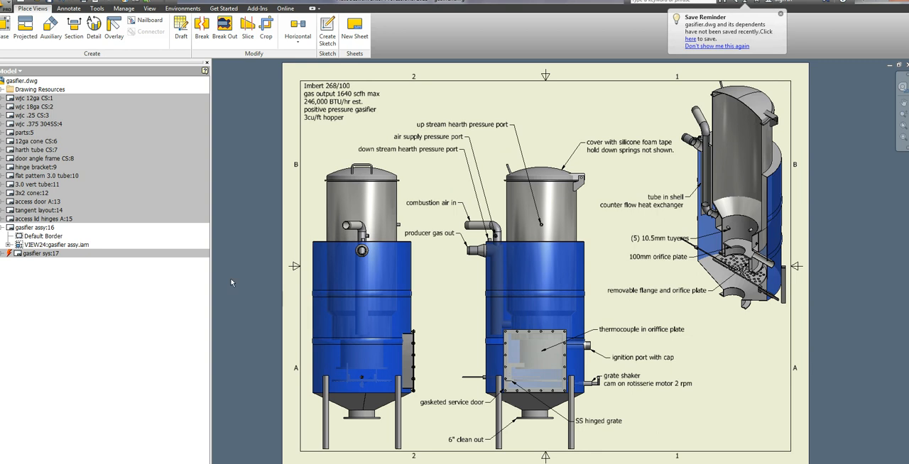
{"action": "mouse_move", "coordinate": [220, 334]}
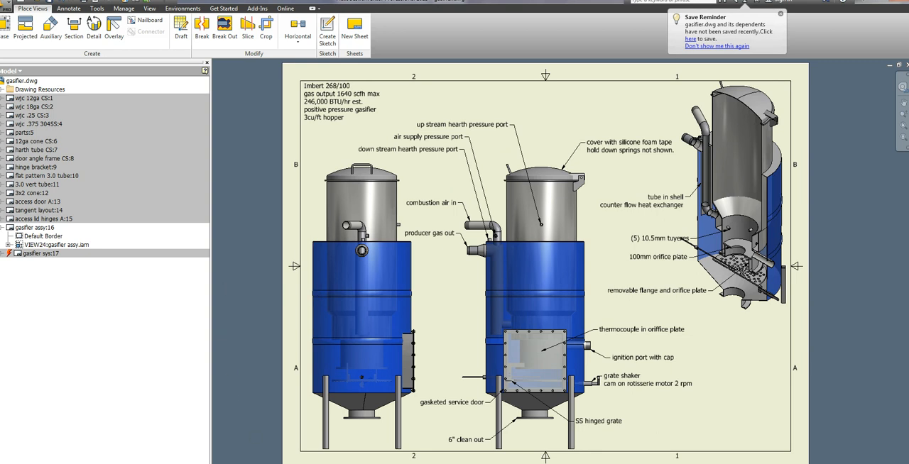
{"action": "left_click", "coordinate": [779, 15]}
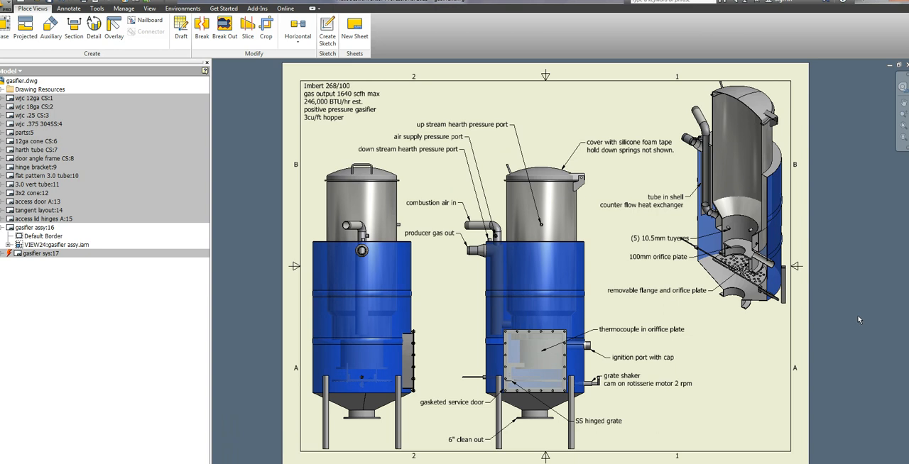
{"action": "mouse_move", "coordinate": [860, 317]}
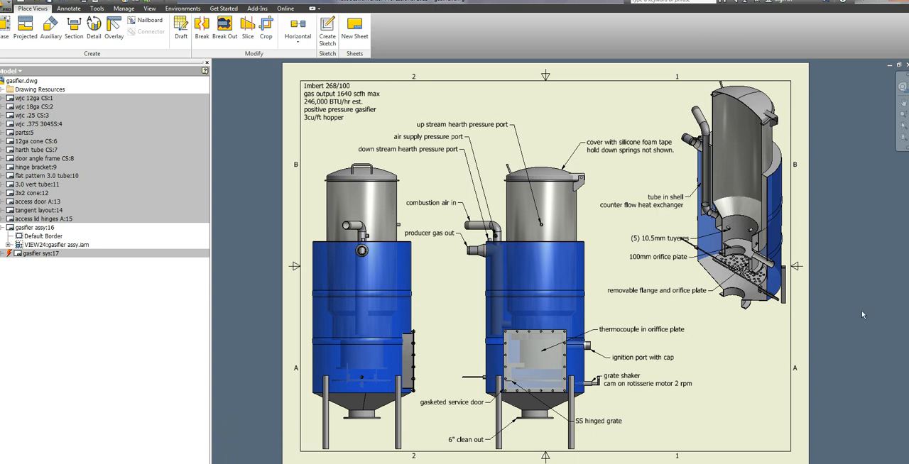
{"action": "mouse_move", "coordinate": [858, 305]}
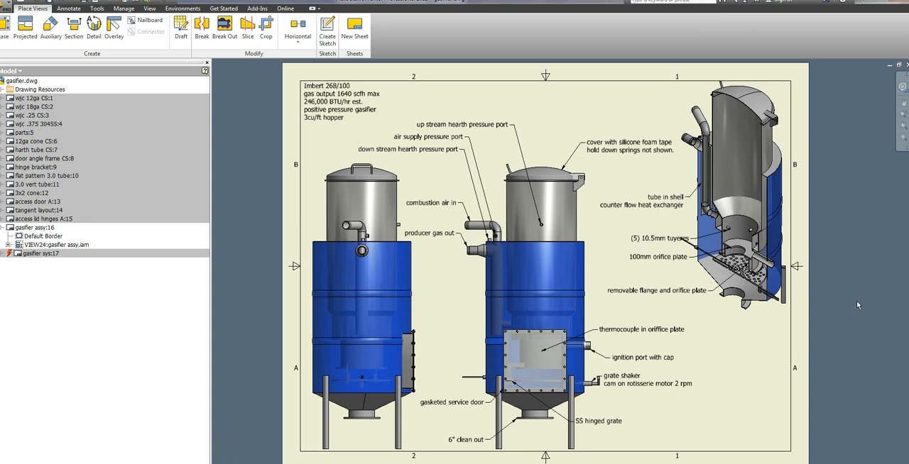
{"action": "mouse_move", "coordinate": [860, 304]}
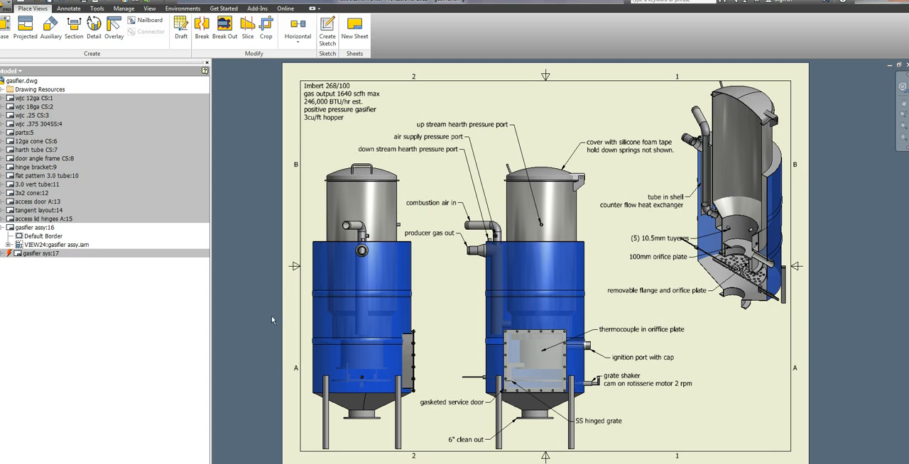
{"action": "mouse_move", "coordinate": [281, 433]}
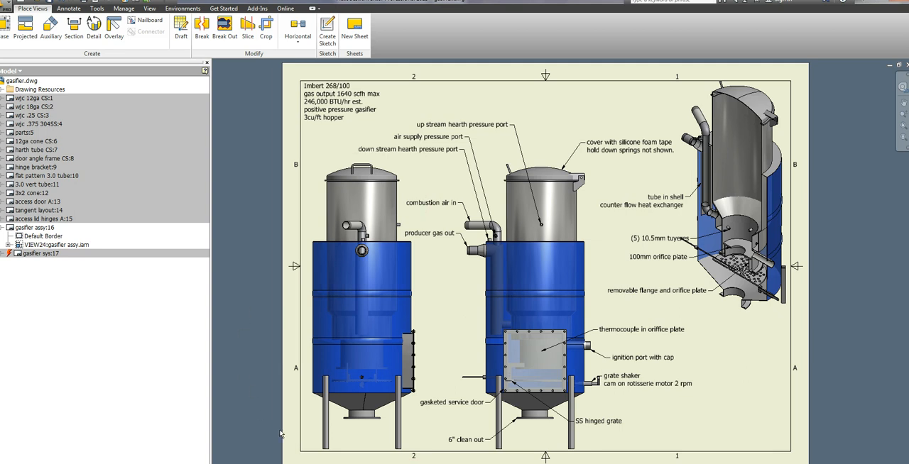
{"action": "mouse_move", "coordinate": [850, 395]}
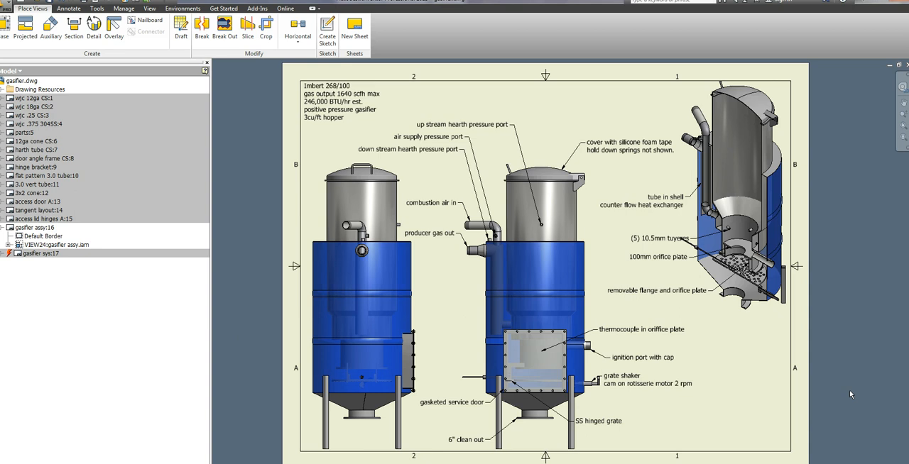
{"action": "mouse_move", "coordinate": [846, 395]}
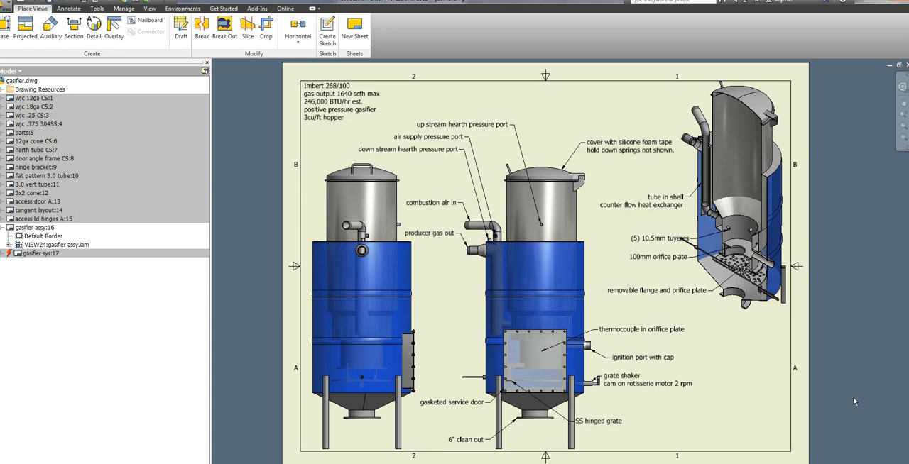
{"action": "mouse_move", "coordinate": [849, 419]}
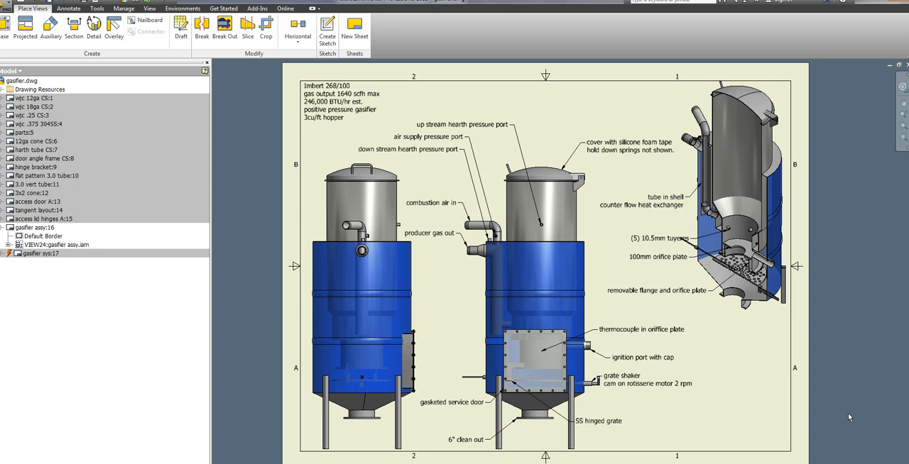
{"action": "mouse_move", "coordinate": [839, 406]}
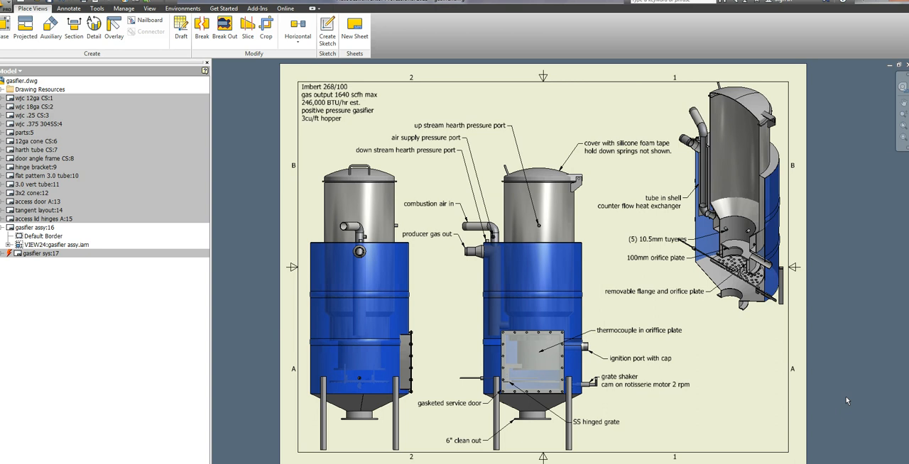
{"action": "mouse_move", "coordinate": [823, 449]}
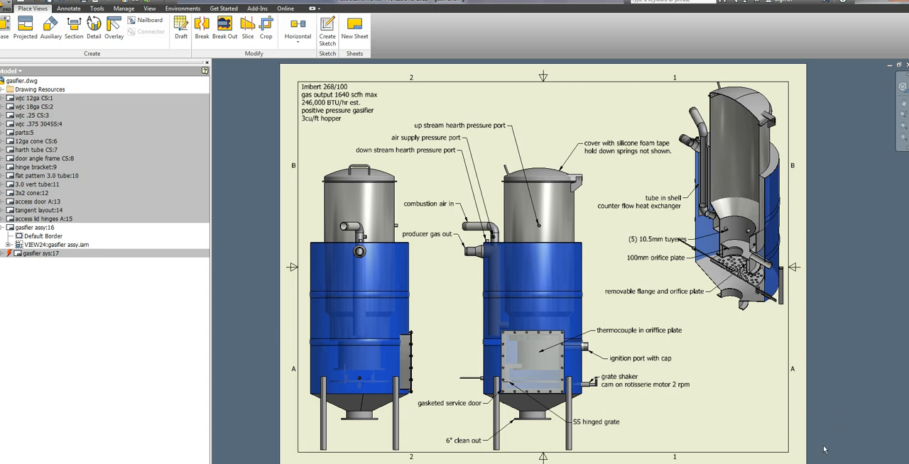